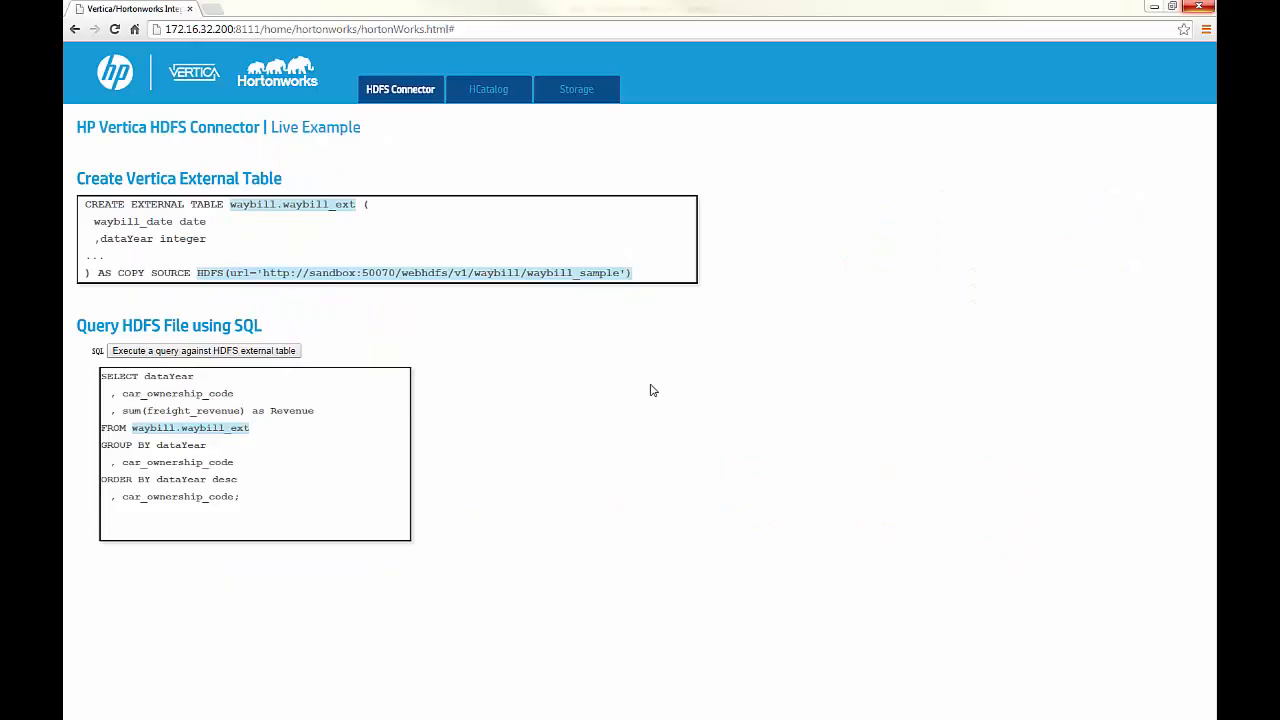
mouse_move(137, 240)
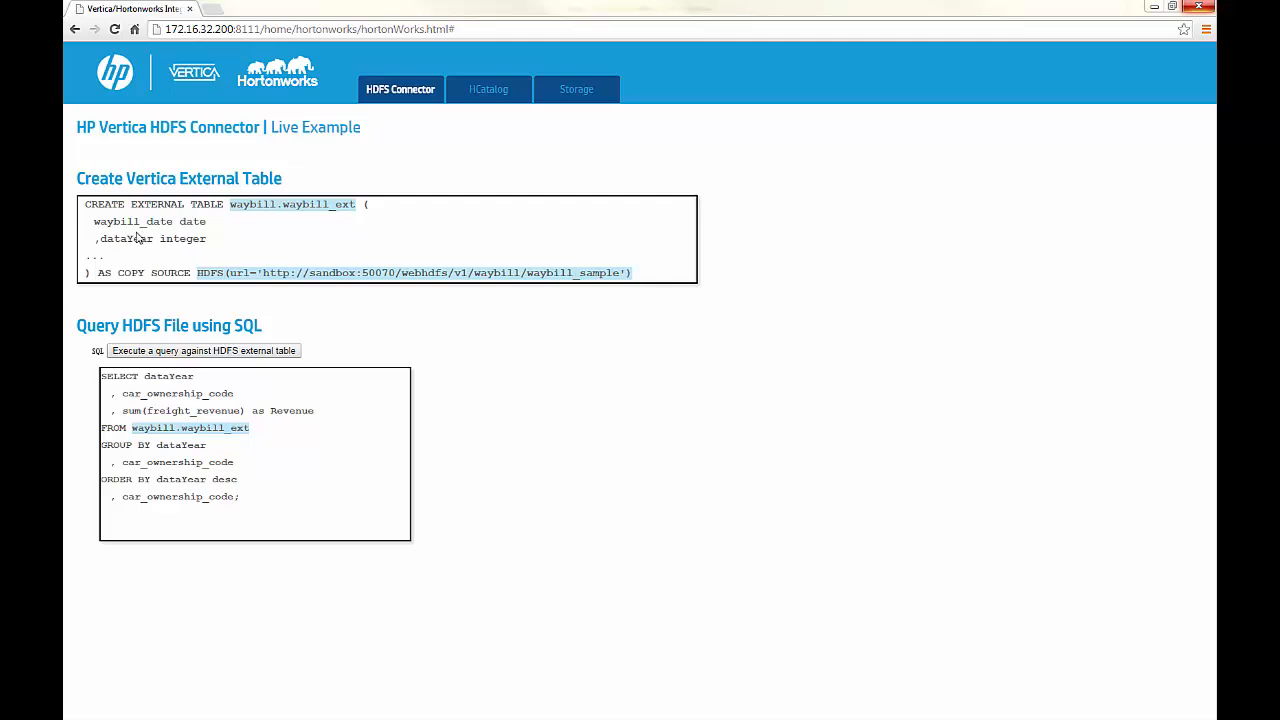
mouse_move(163, 256)
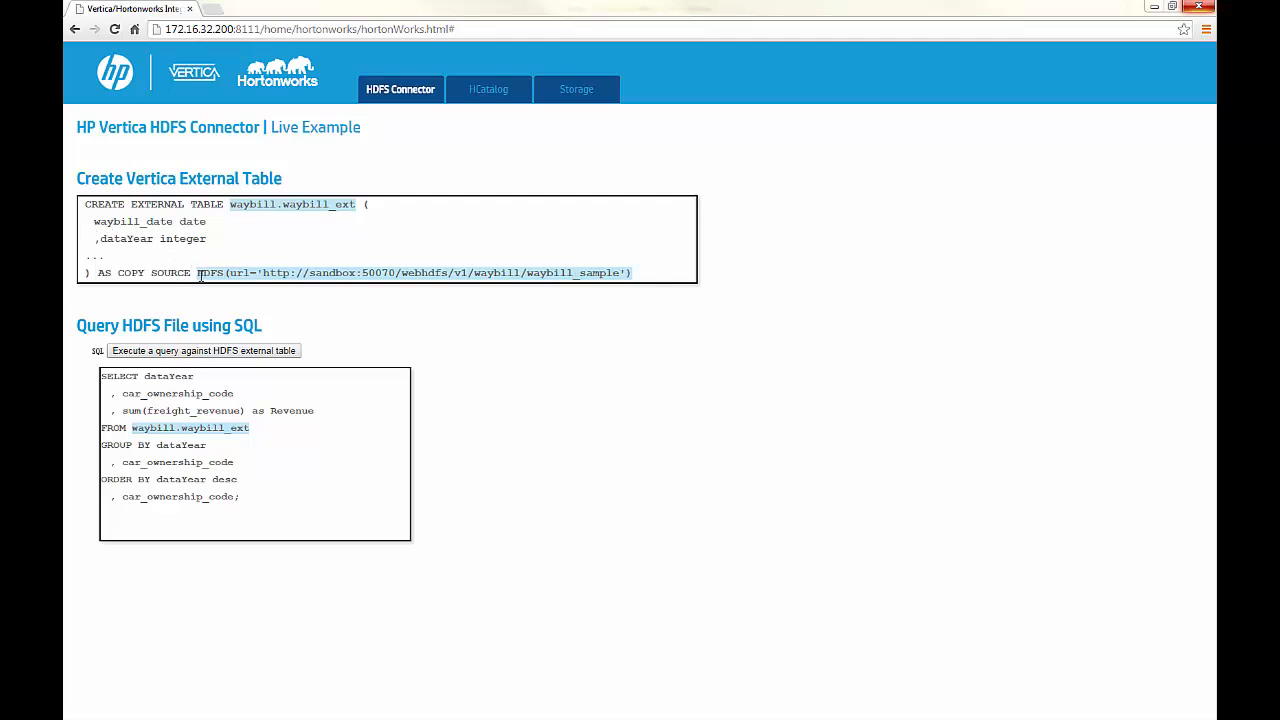
mouse_move(194, 305)
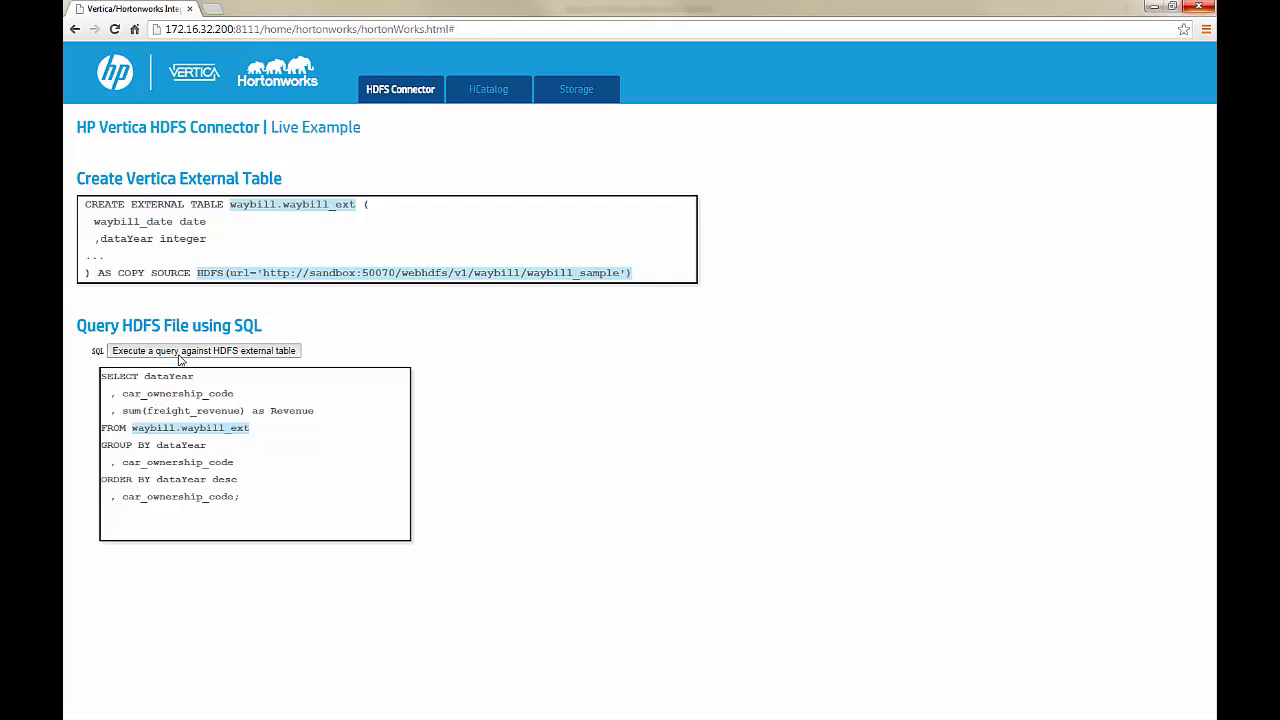
Run the revenue query against the HDFS external table, returning results in 1.136 sec
click(203, 350)
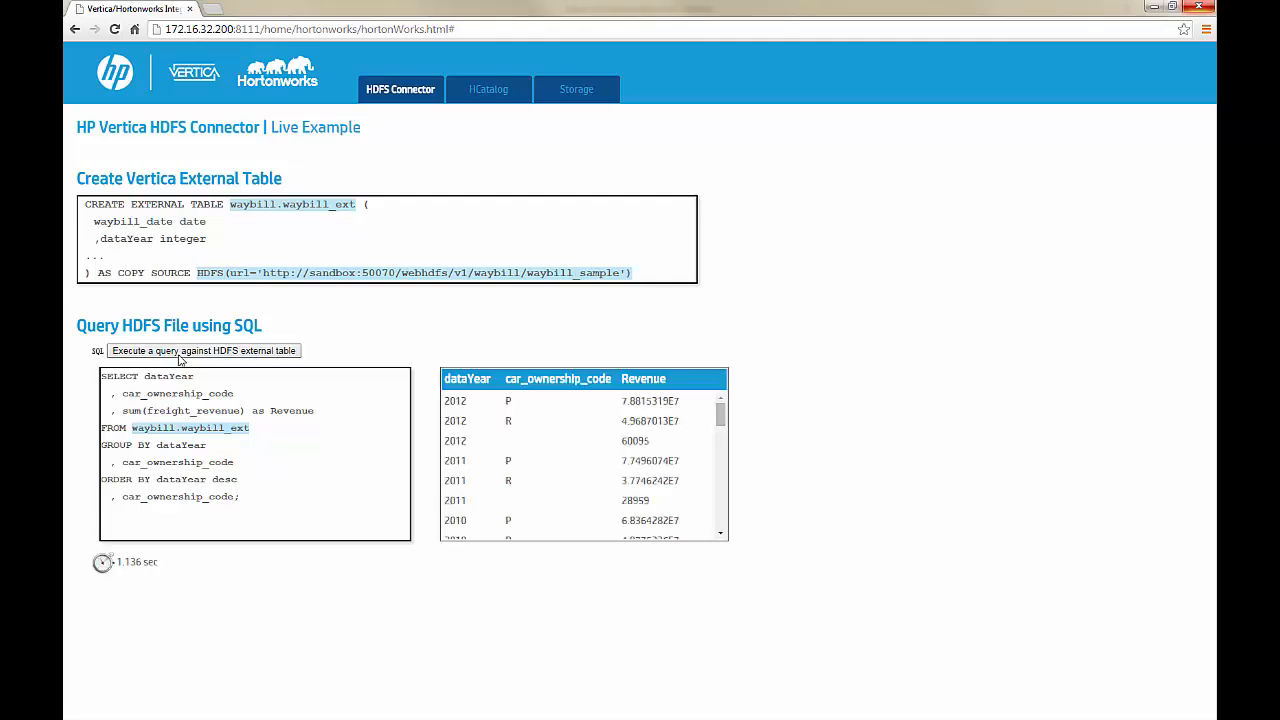
mouse_move(670, 366)
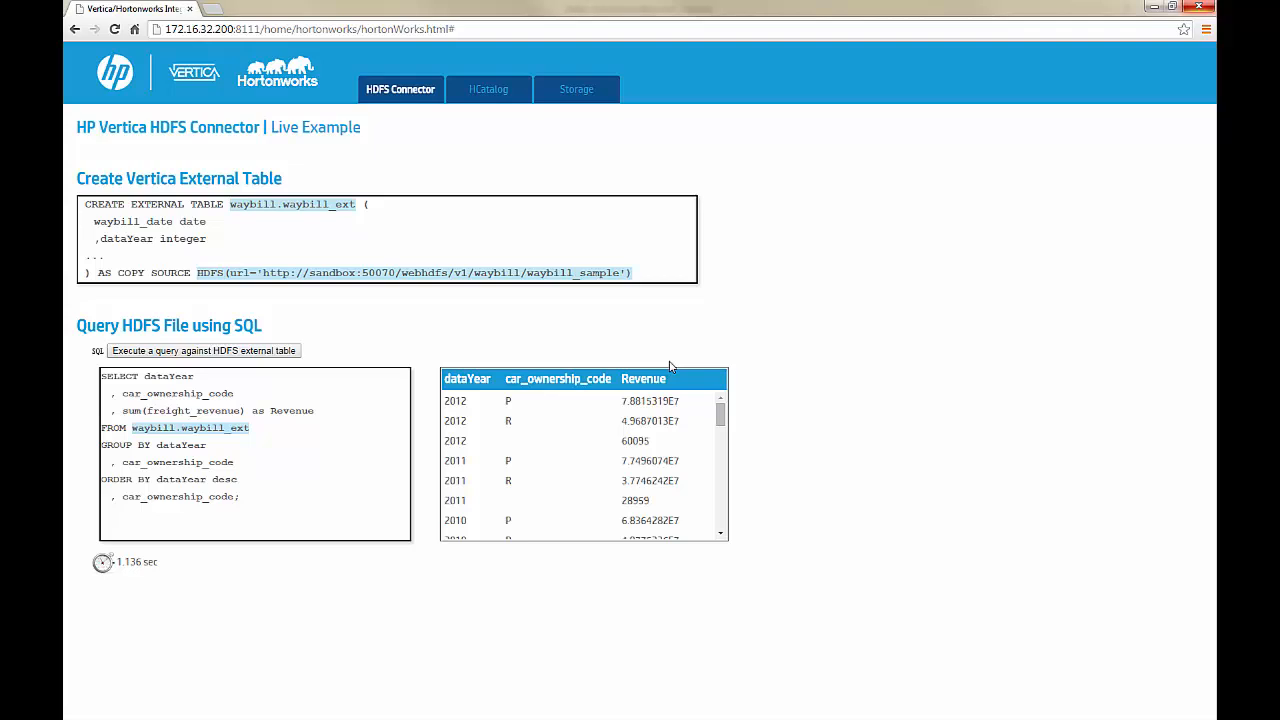
mouse_move(488, 89)
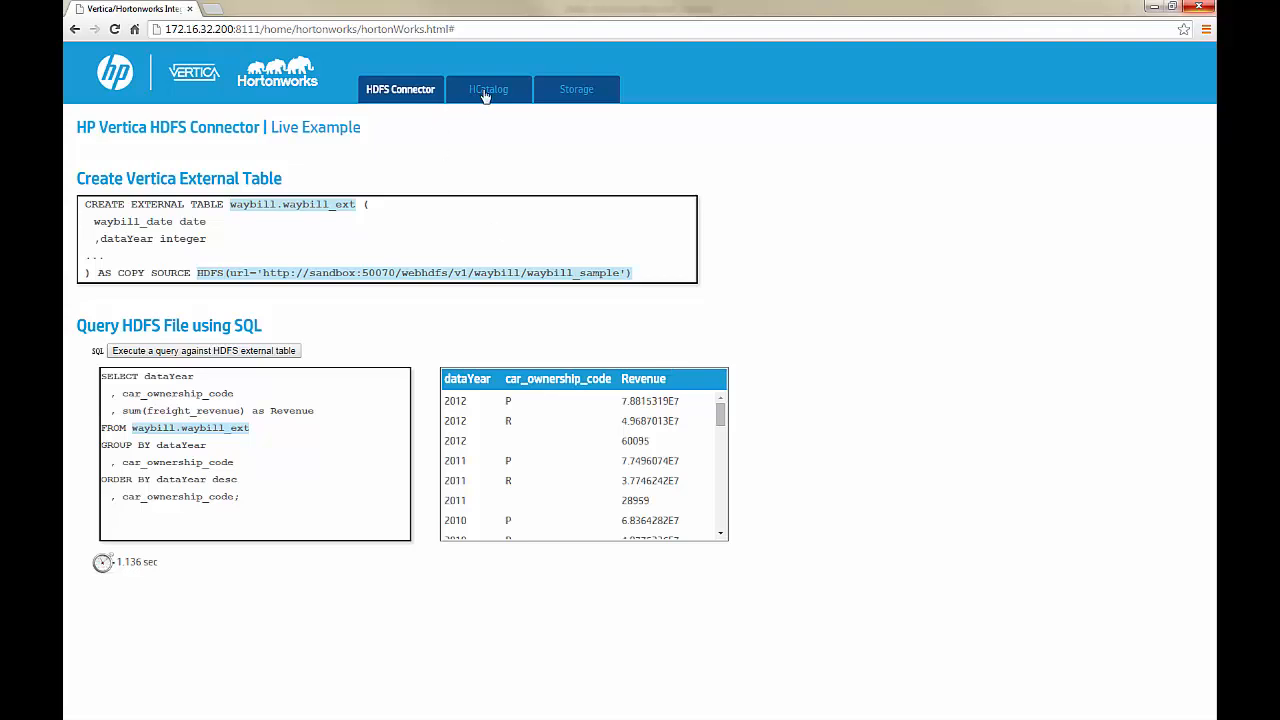
Run the hcat1.waybill revenue query on the HCatalog page and review results returned in 27.676 sec
click(487, 89)
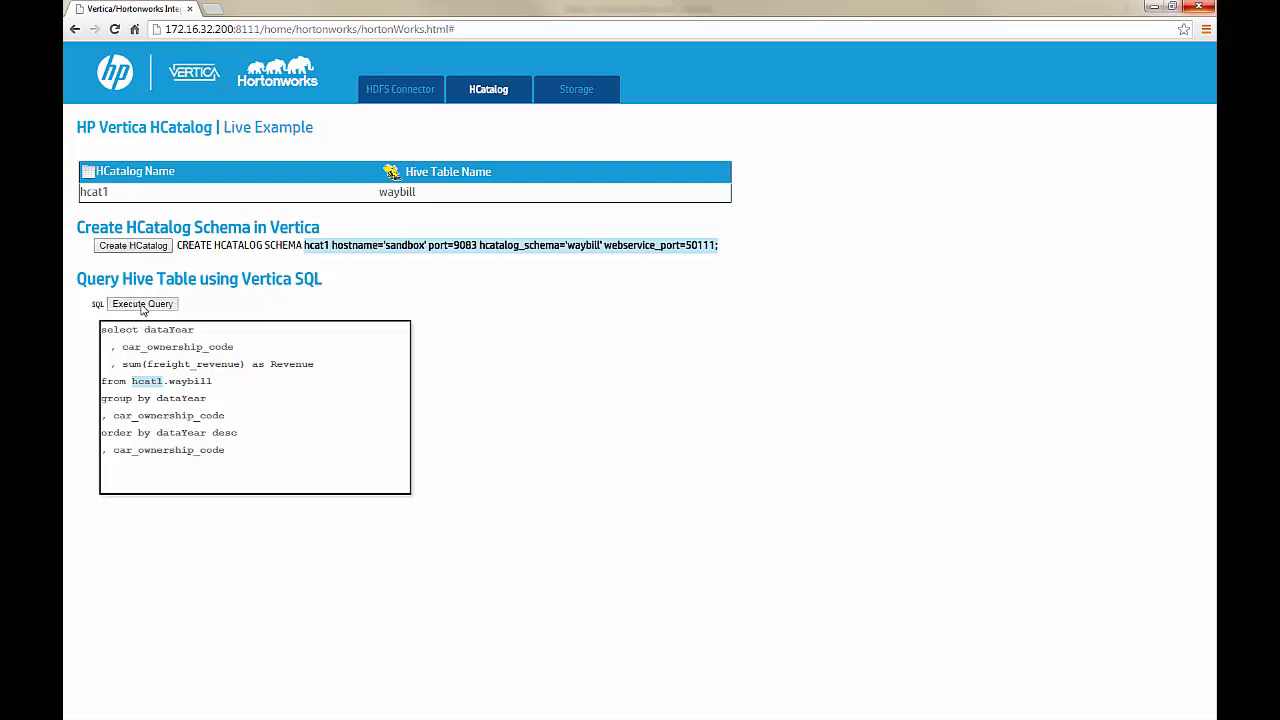
click(142, 304)
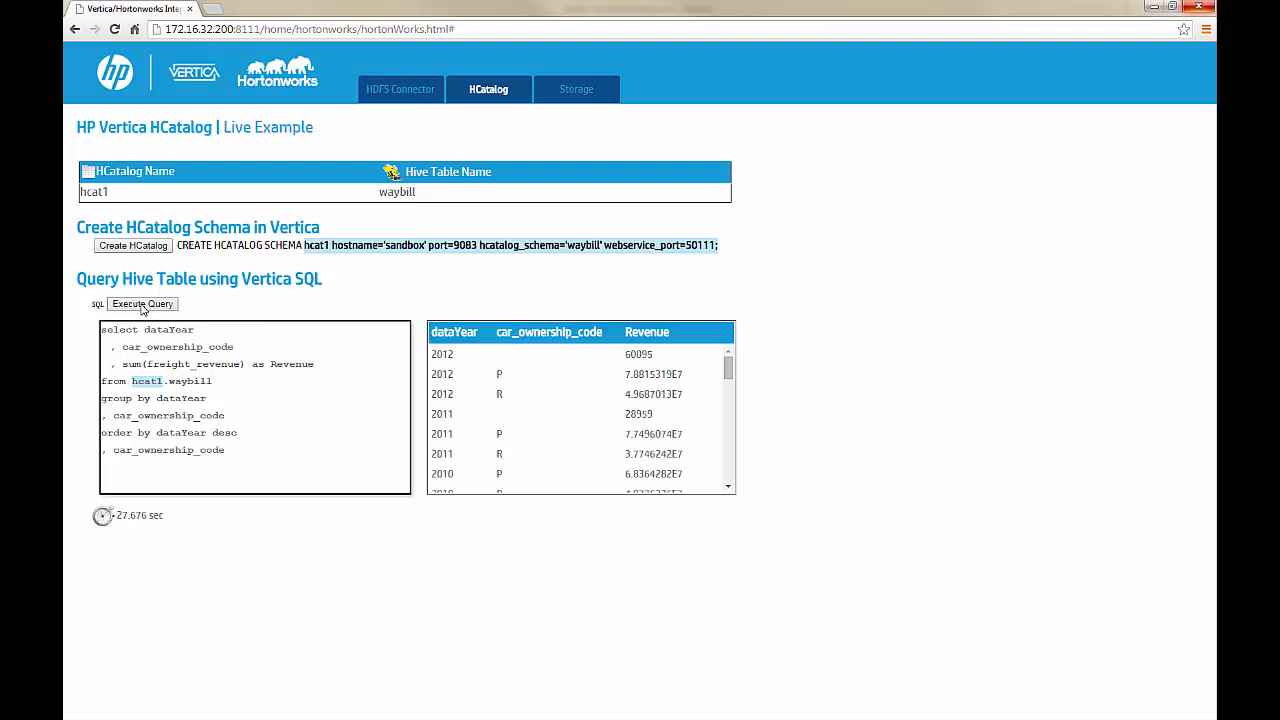
mouse_move(475, 367)
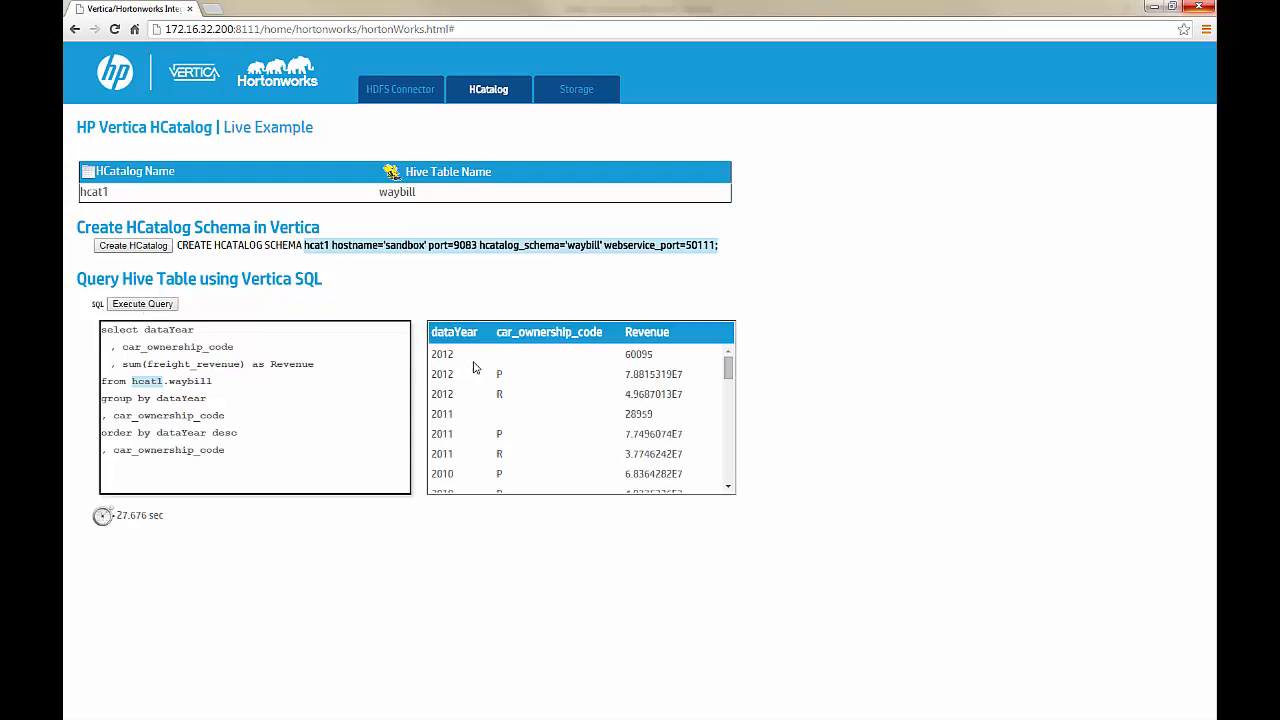
mouse_move(762, 393)
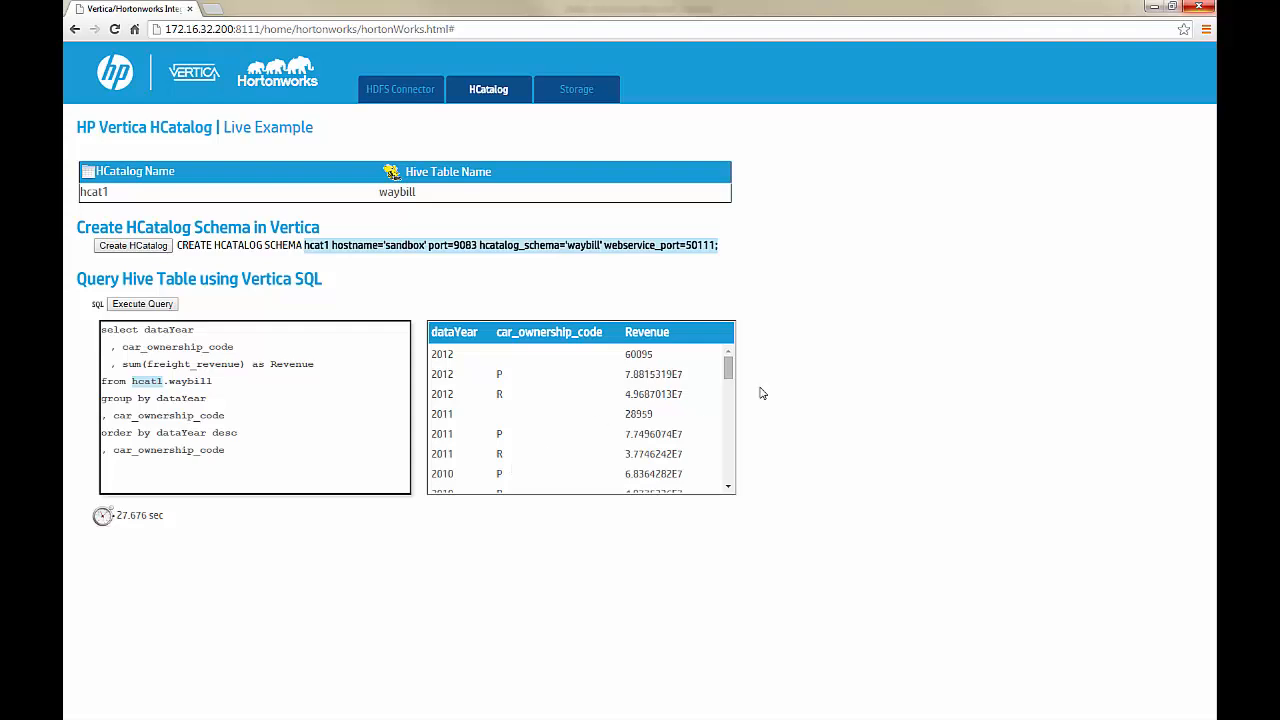
scroll(down, 3)
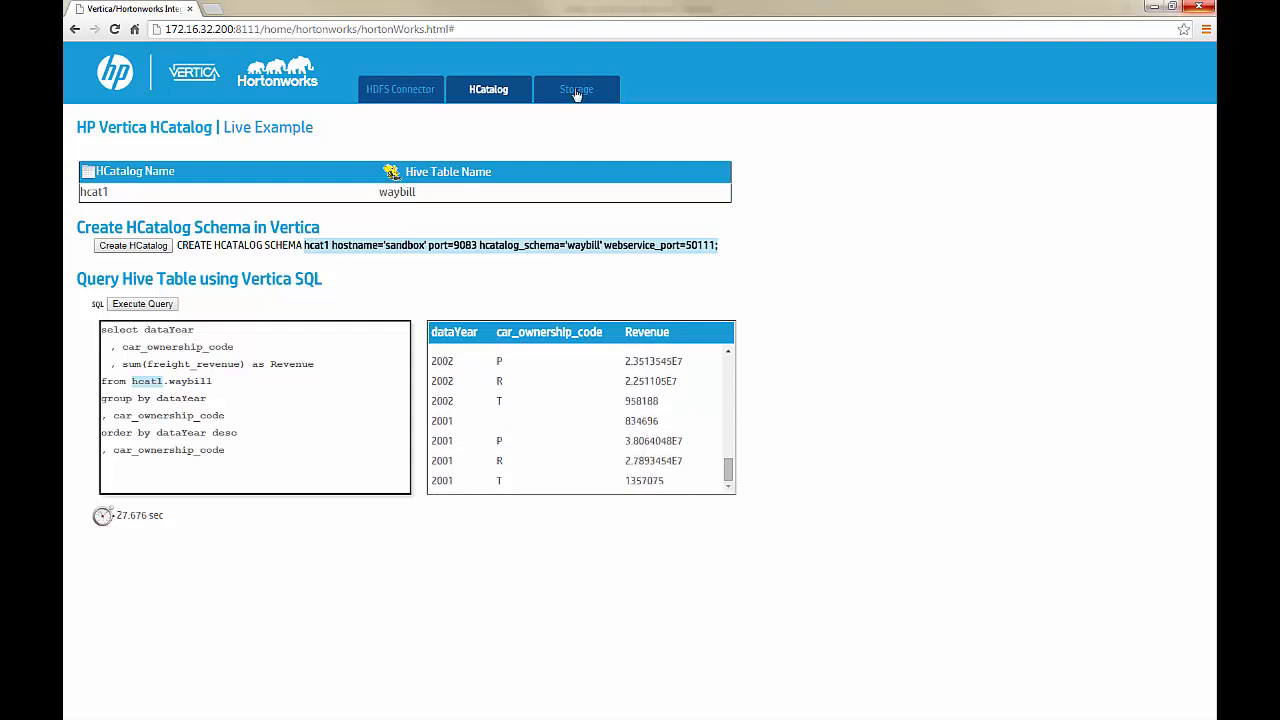
Review the HDFS Storage partition_key table showing partitions 2001–2004 on the local data path
click(575, 89)
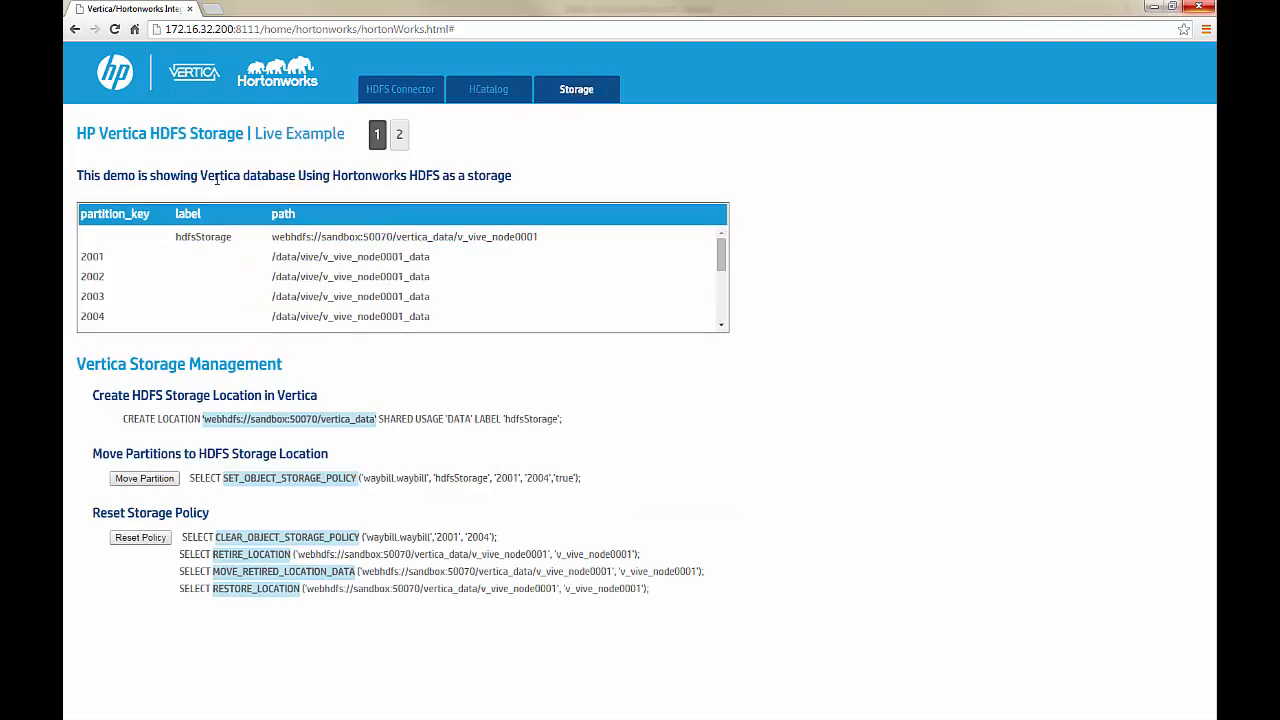
mouse_move(353, 191)
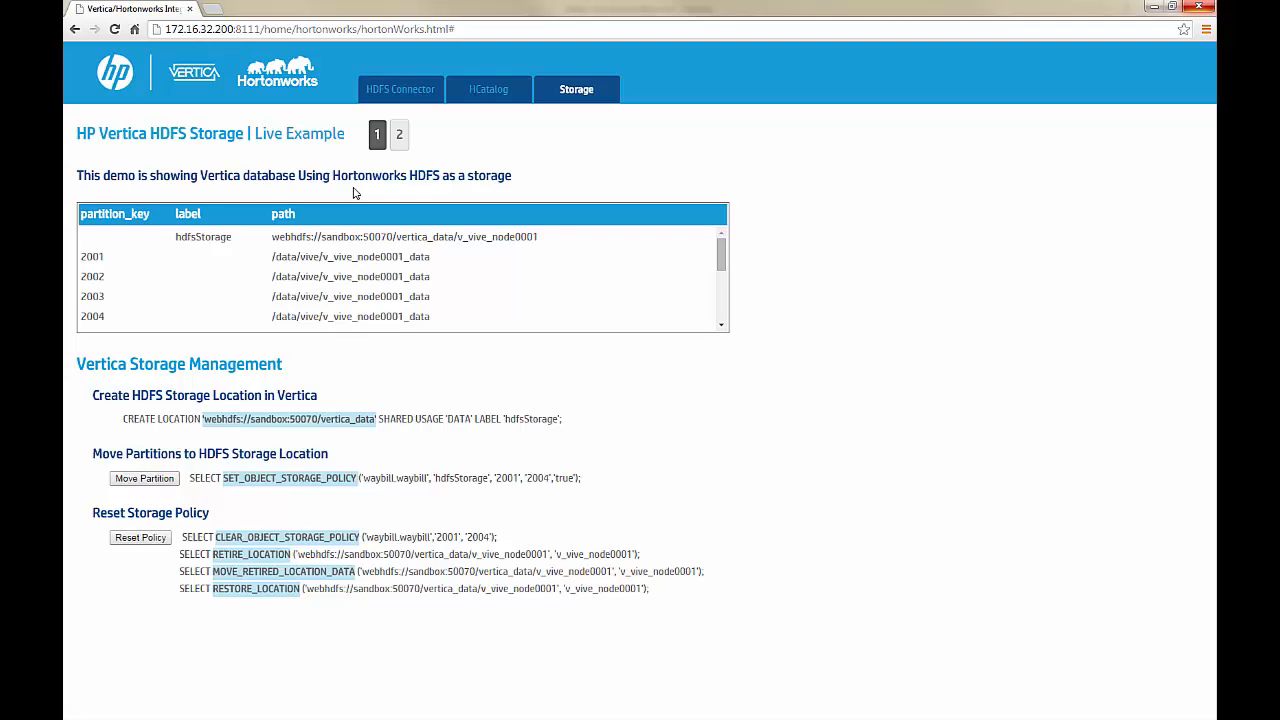
scroll(down, 3)
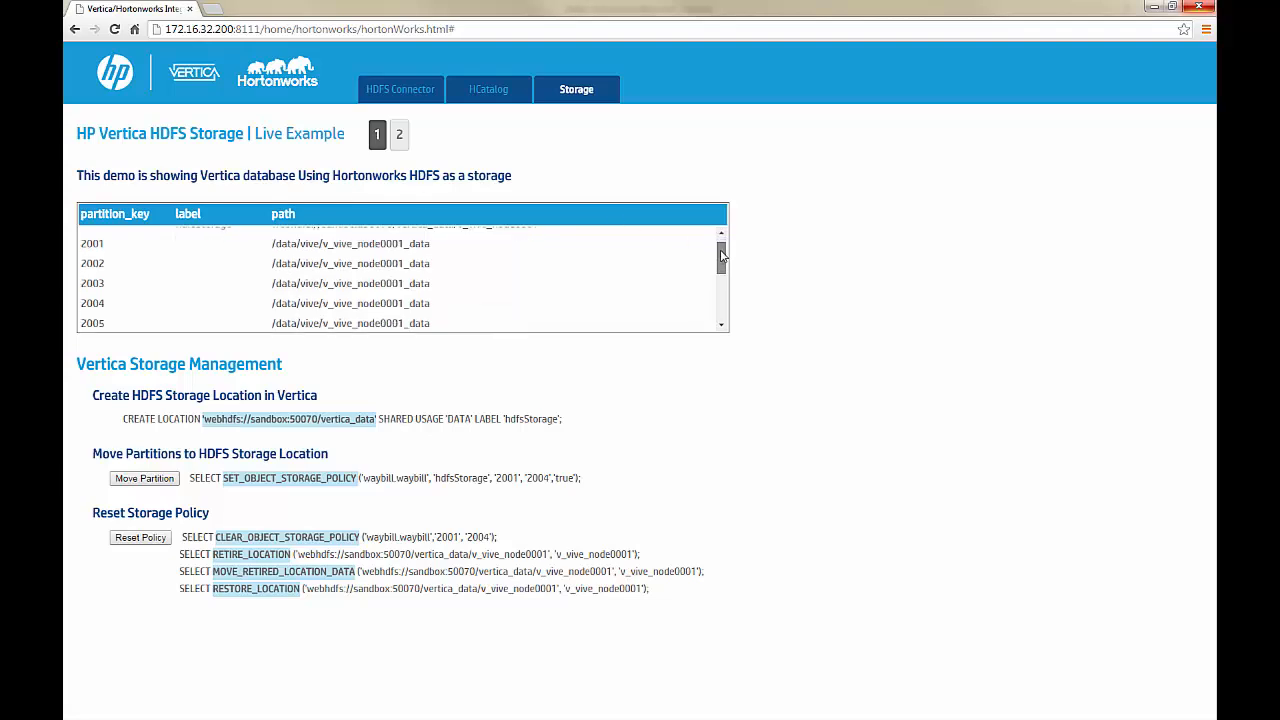
scroll(down, 3)
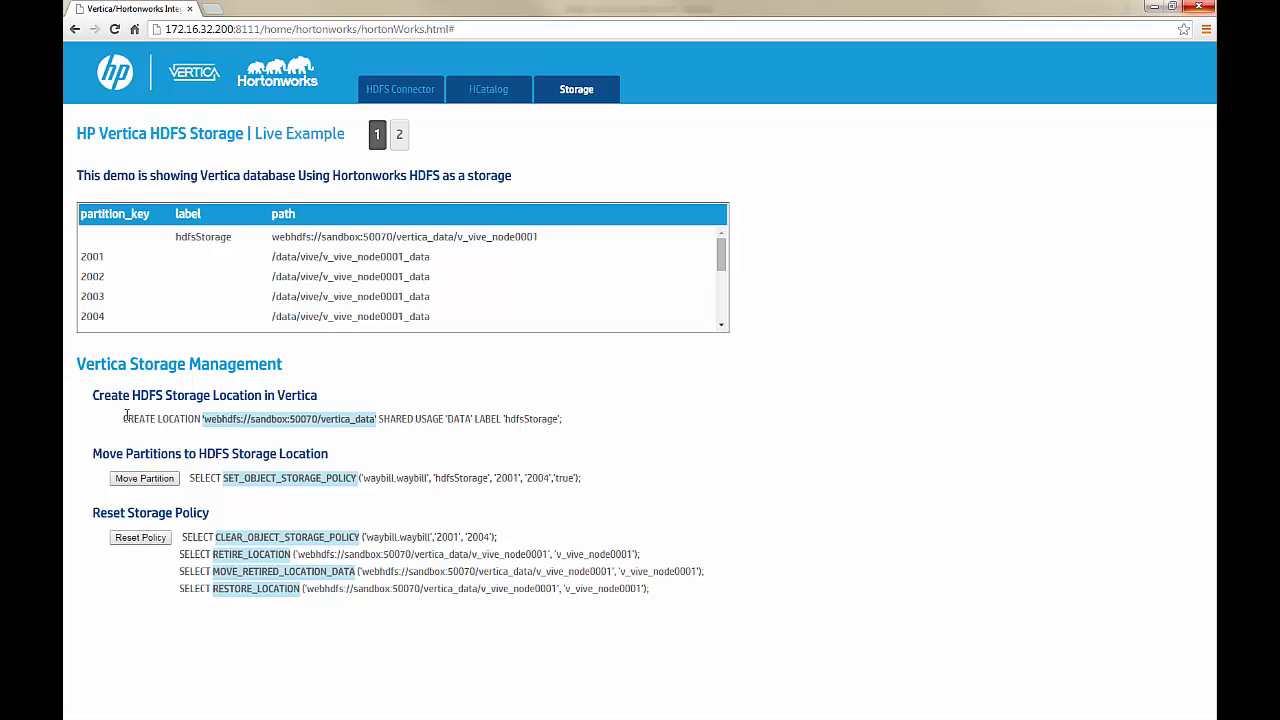
mouse_move(118, 428)
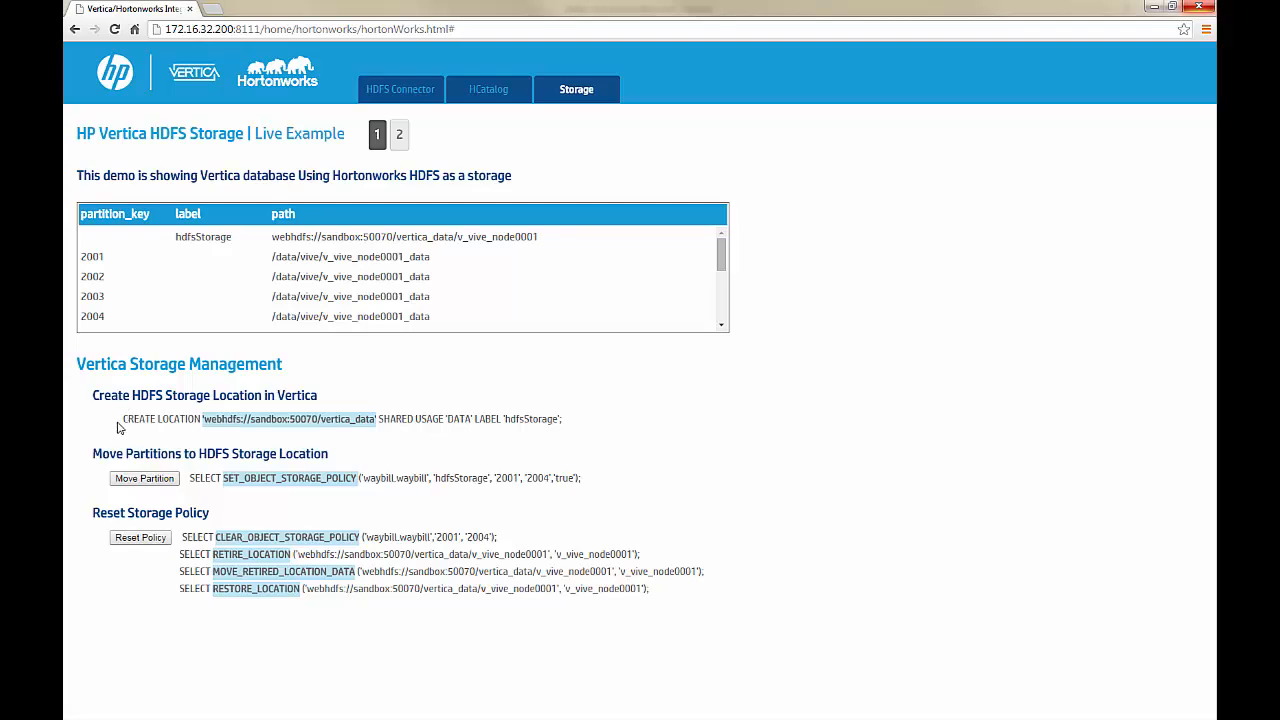
mouse_move(104, 423)
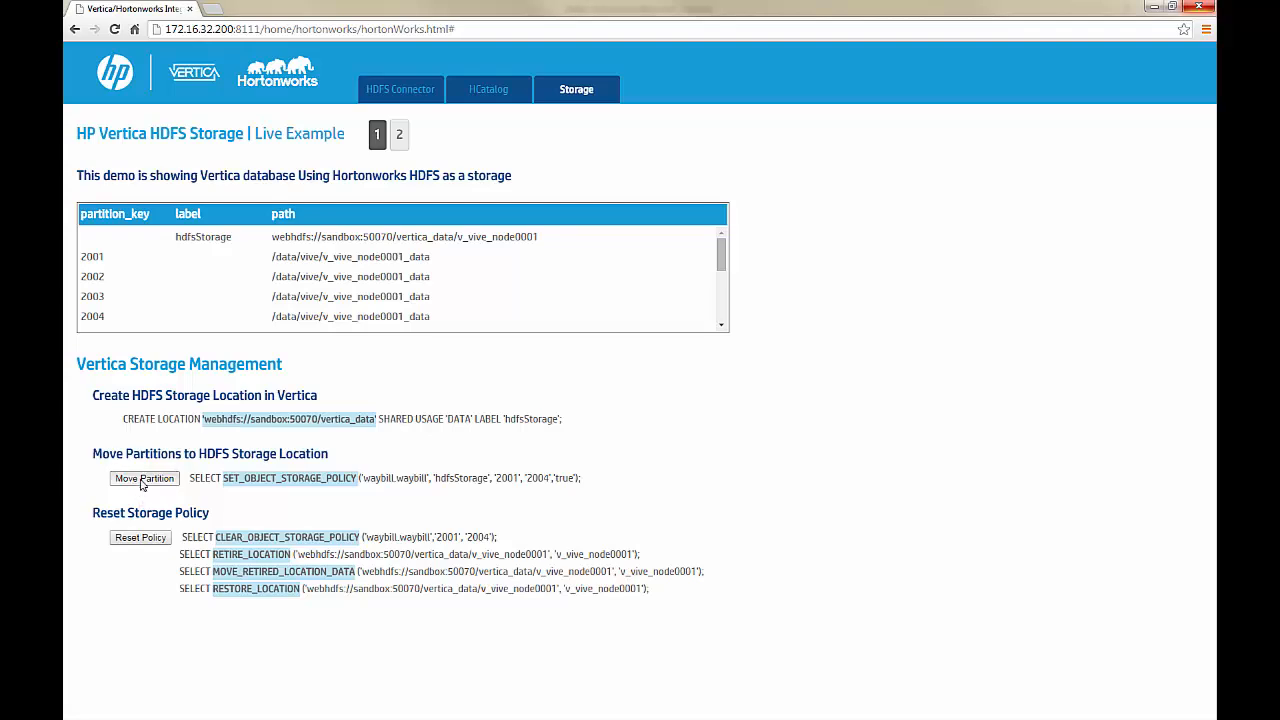
Move partitions 2001–2004 to hdfsStorage on the webhdfs path, leaving 2005 local
click(143, 478)
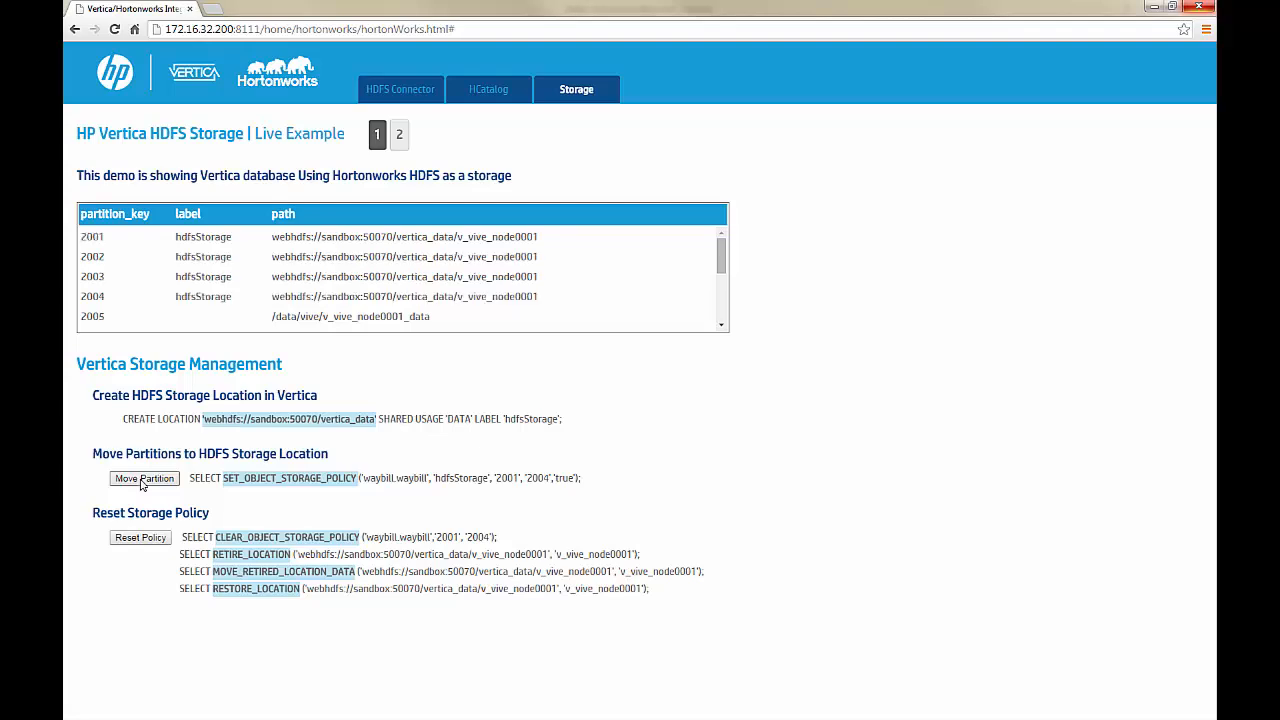
scroll(down, 3)
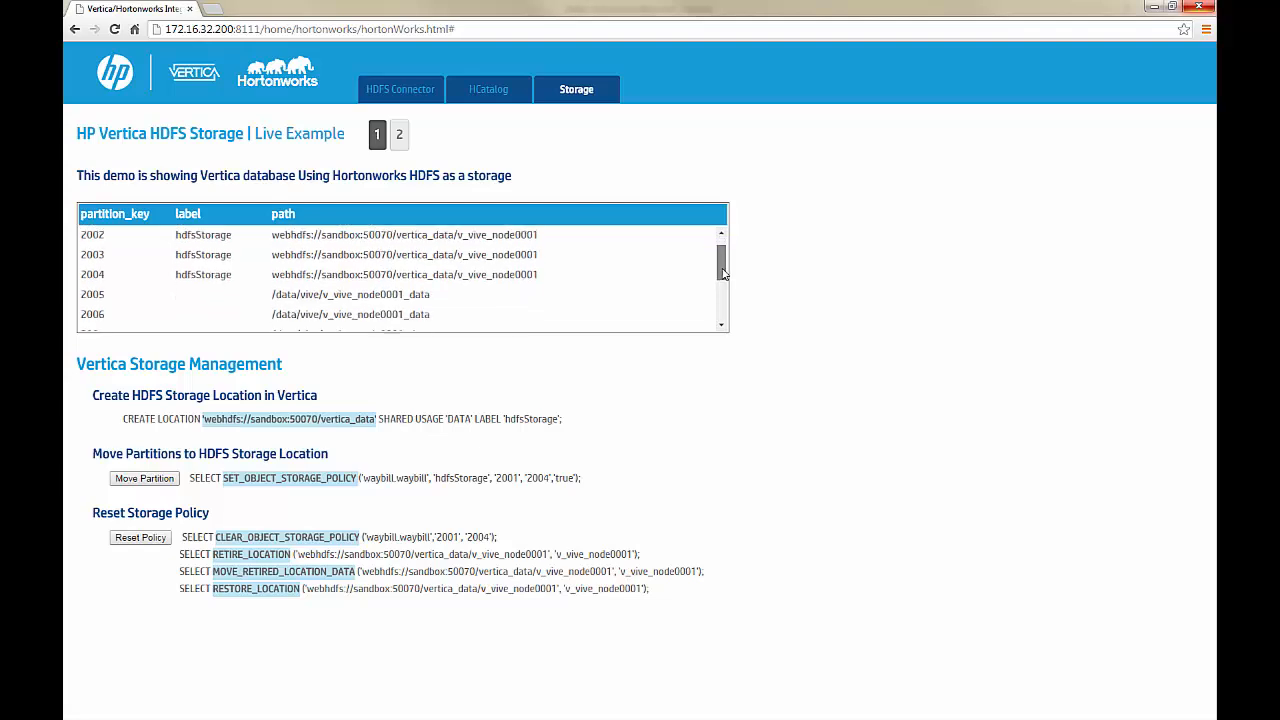
scroll(down, 3)
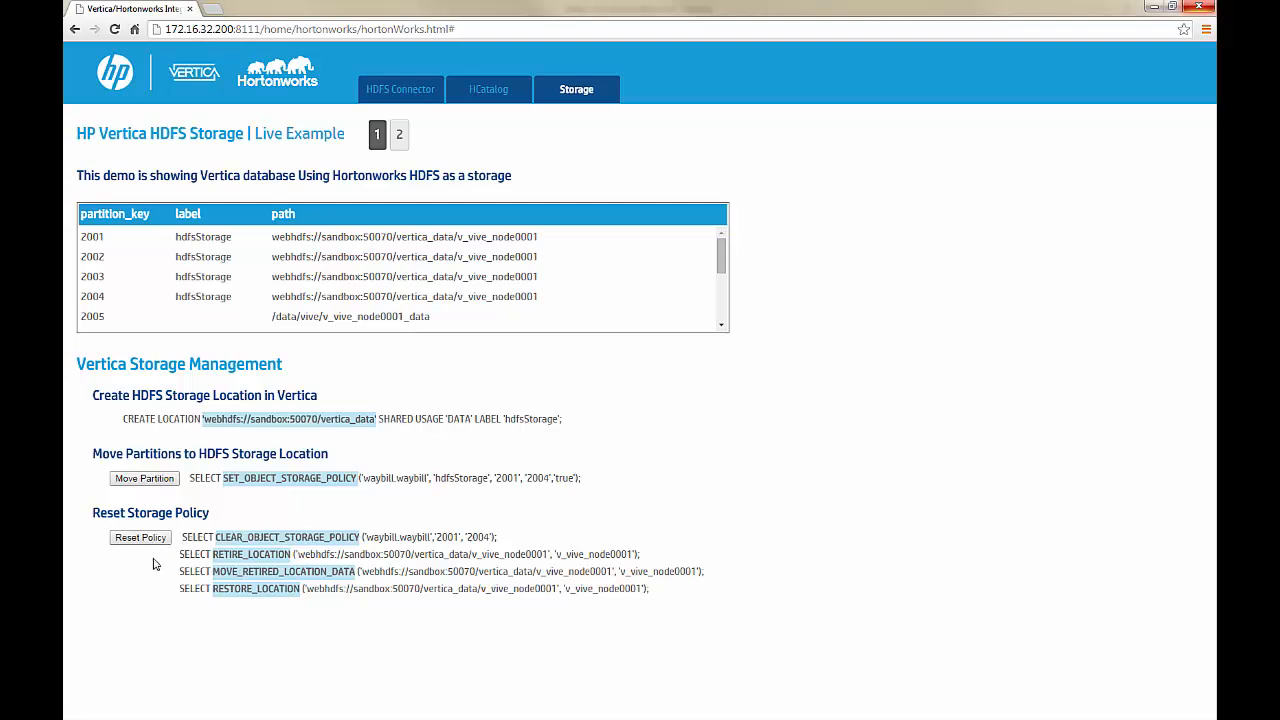
mouse_move(160, 588)
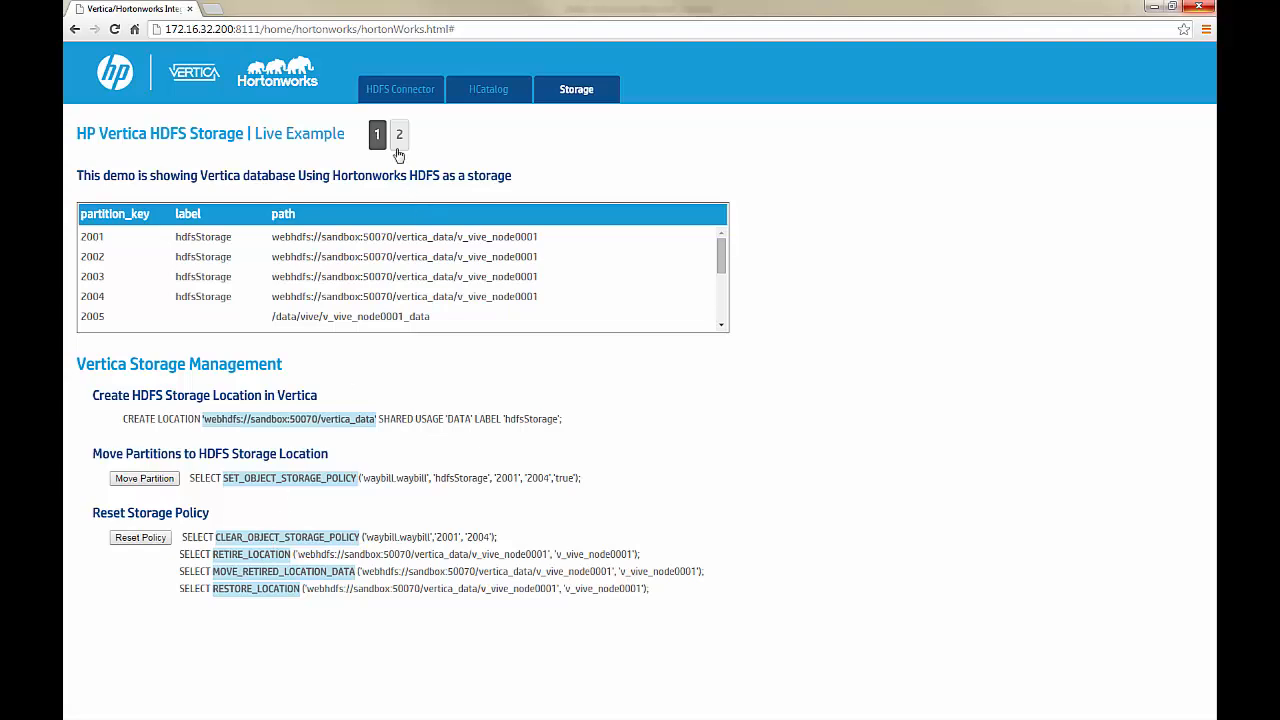
On page 2, run the high-performance storage query for 2005–2008, returning in 0.081 sec
click(398, 134)
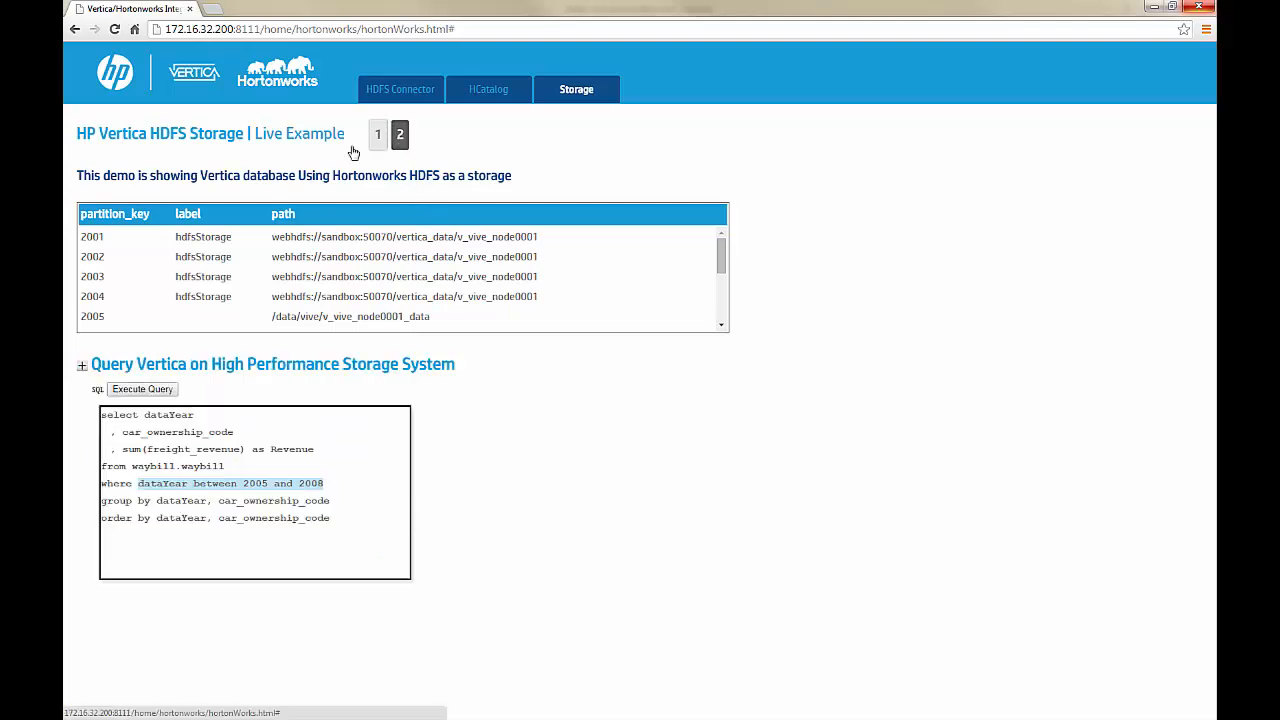
scroll(down, 3)
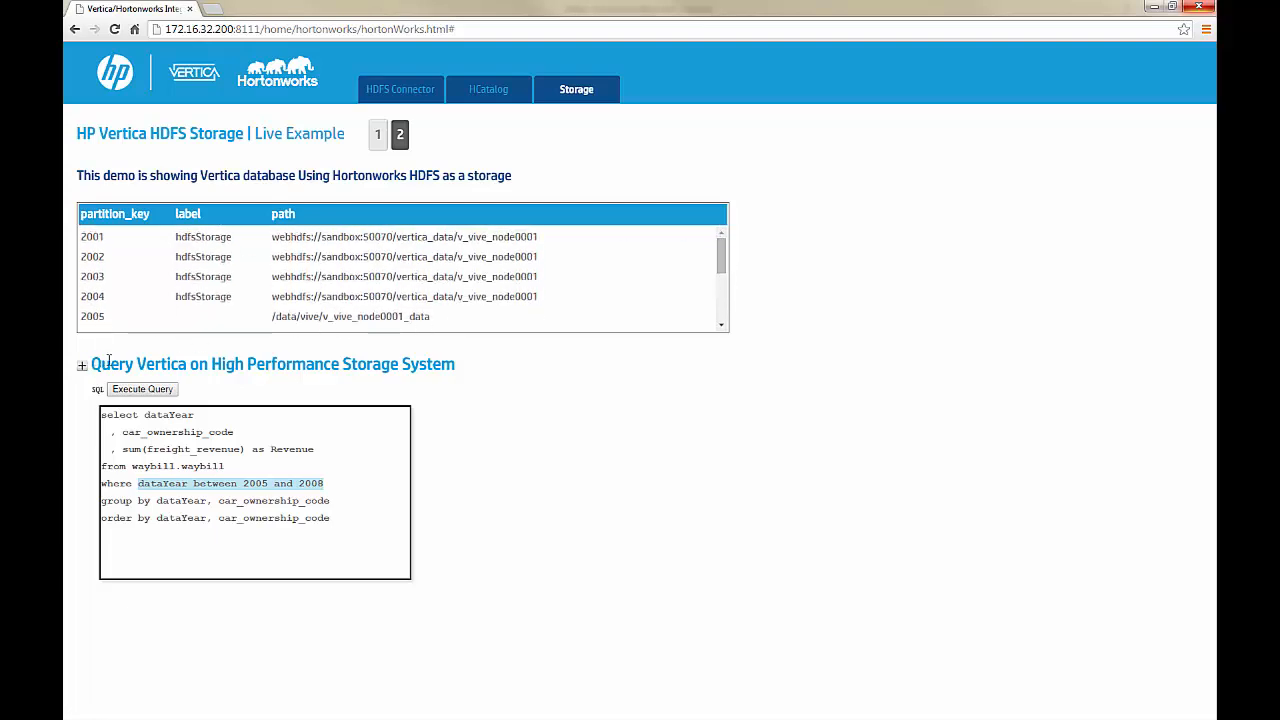
click(142, 390)
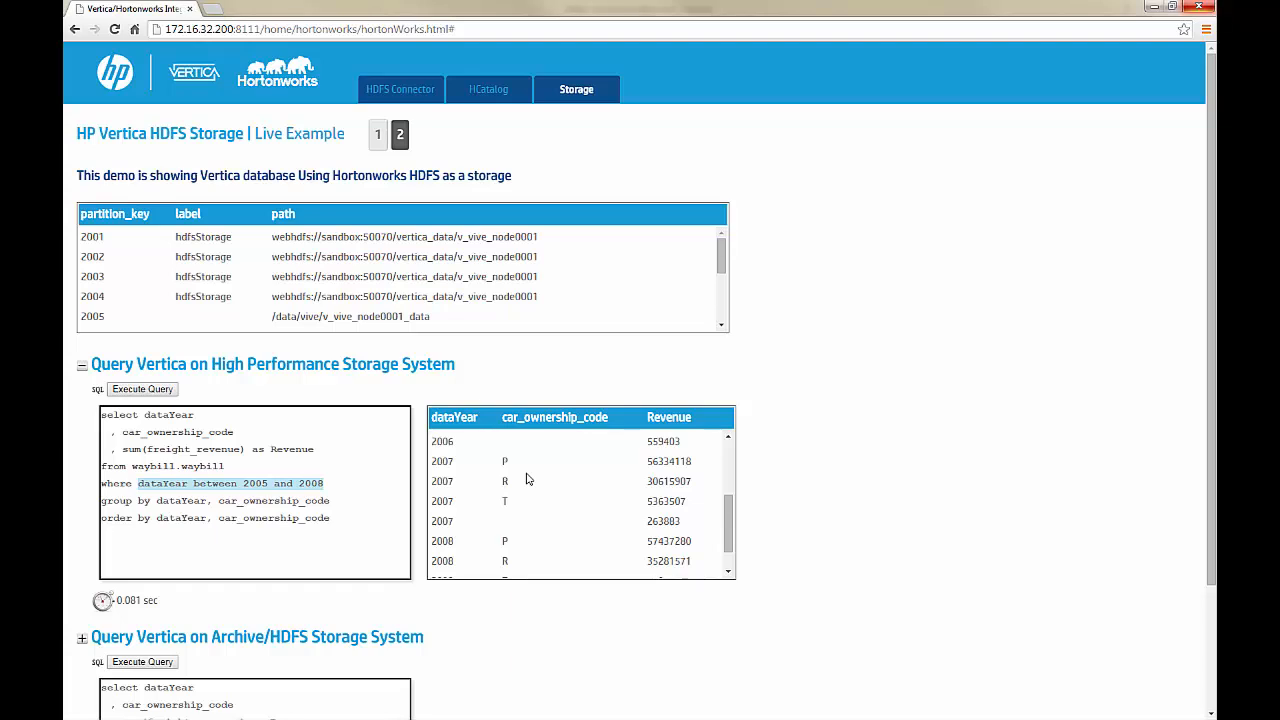
scroll(down, 3)
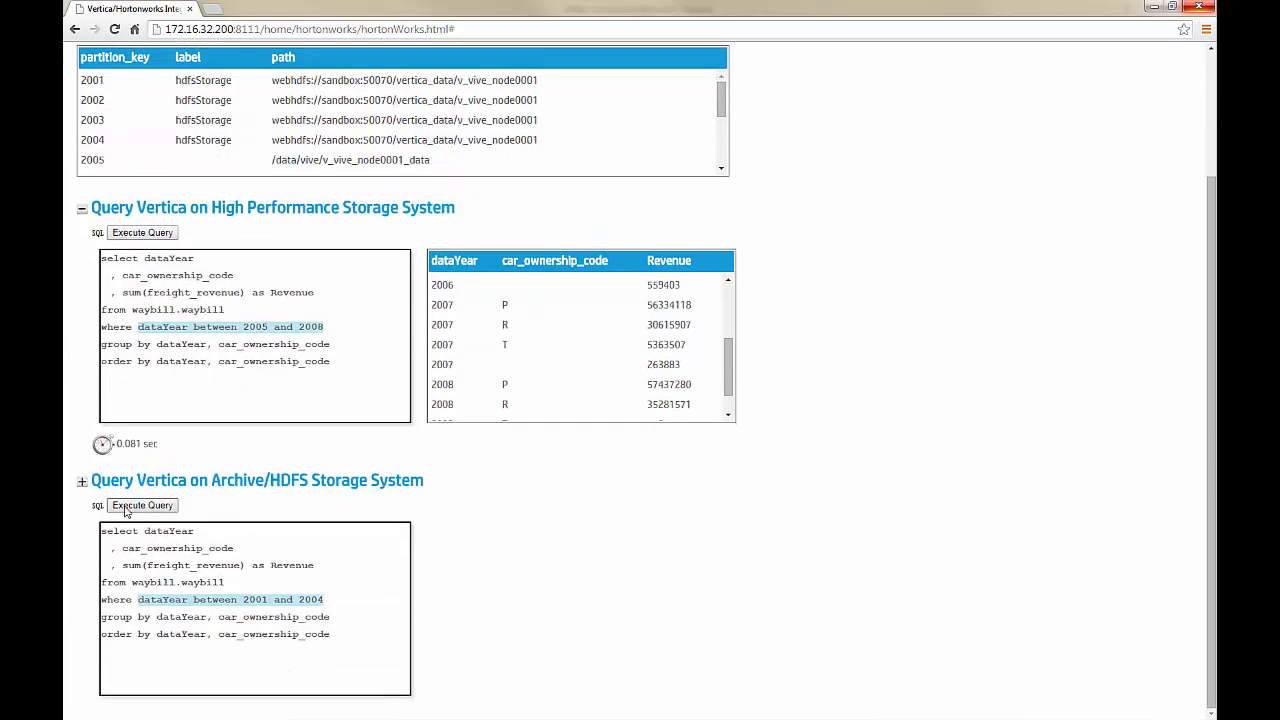
Run the archive/HDFS storage query for 2001–2004, returning in 0.159 sec
click(142, 505)
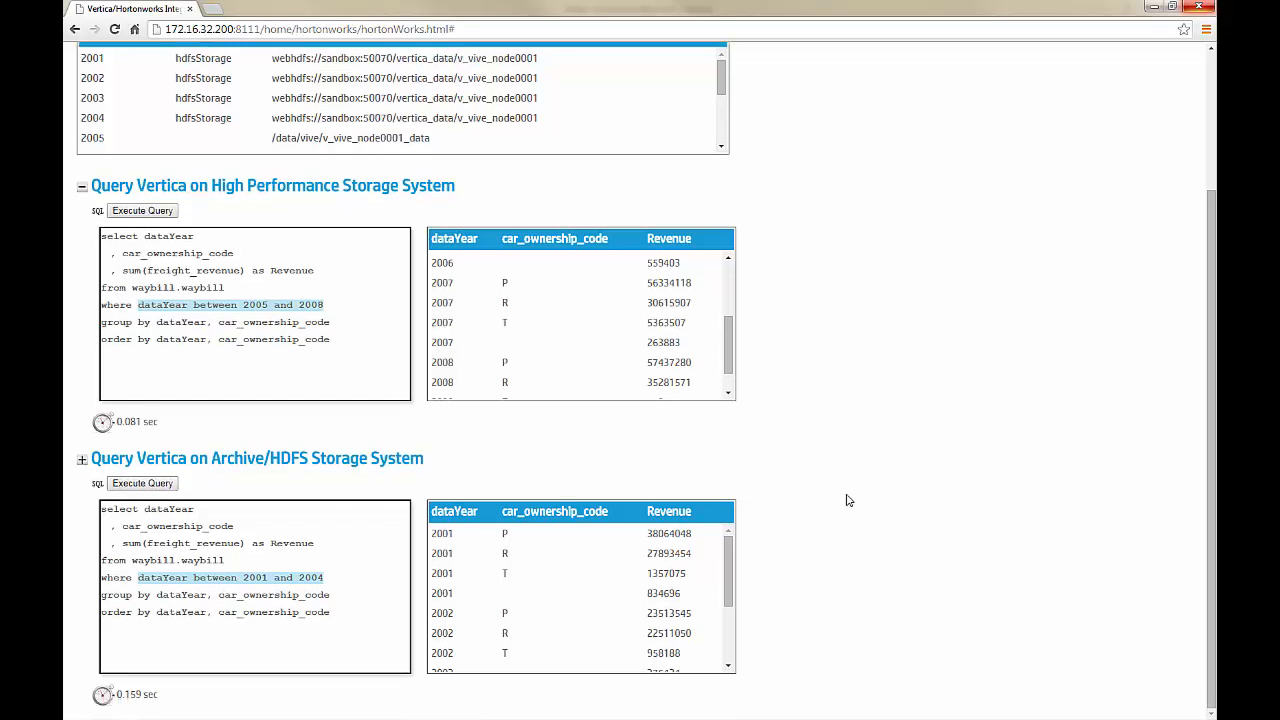
mouse_move(143, 445)
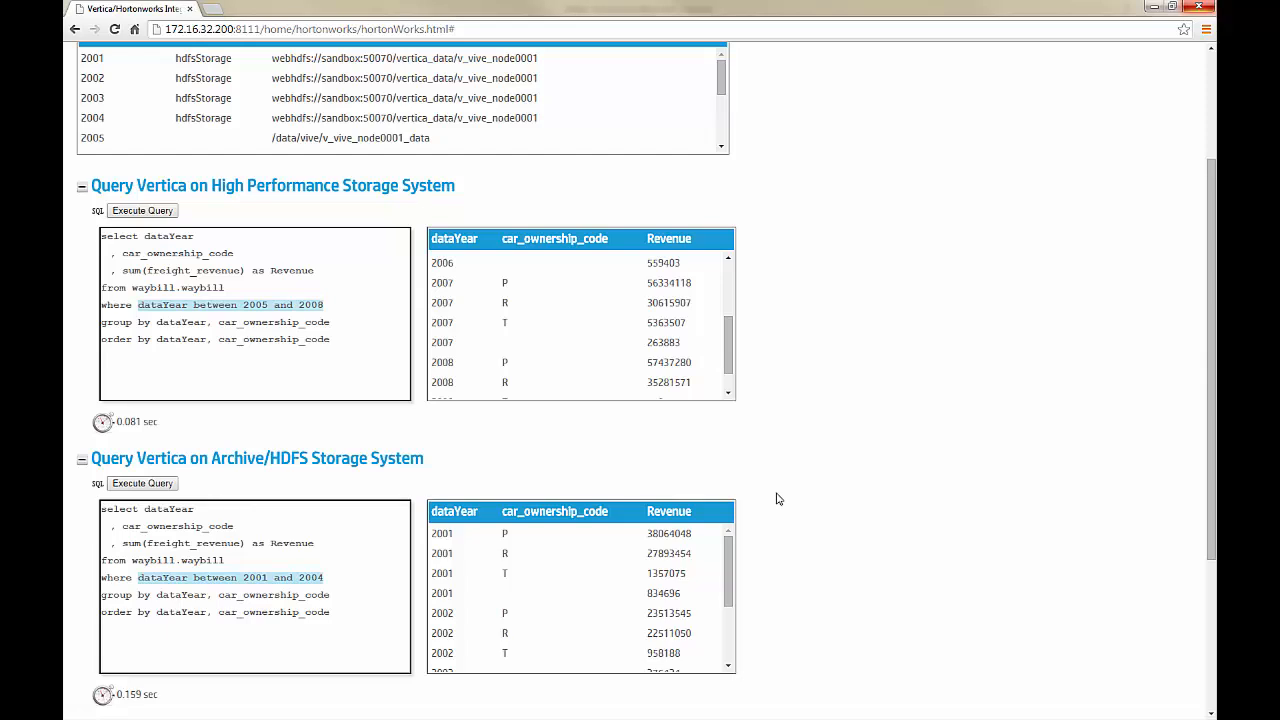
scroll(down, 3)
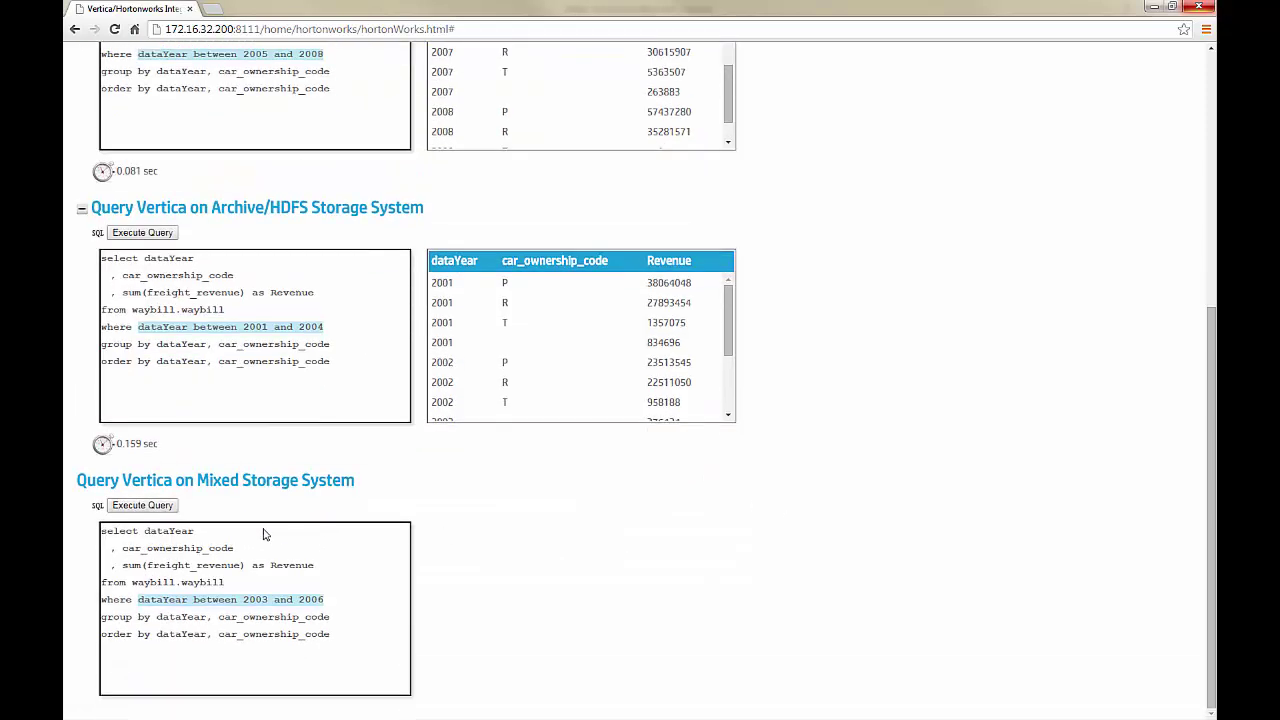
Run the mixed storage query for 2003–2006, returning in 0.024 sec
click(141, 506)
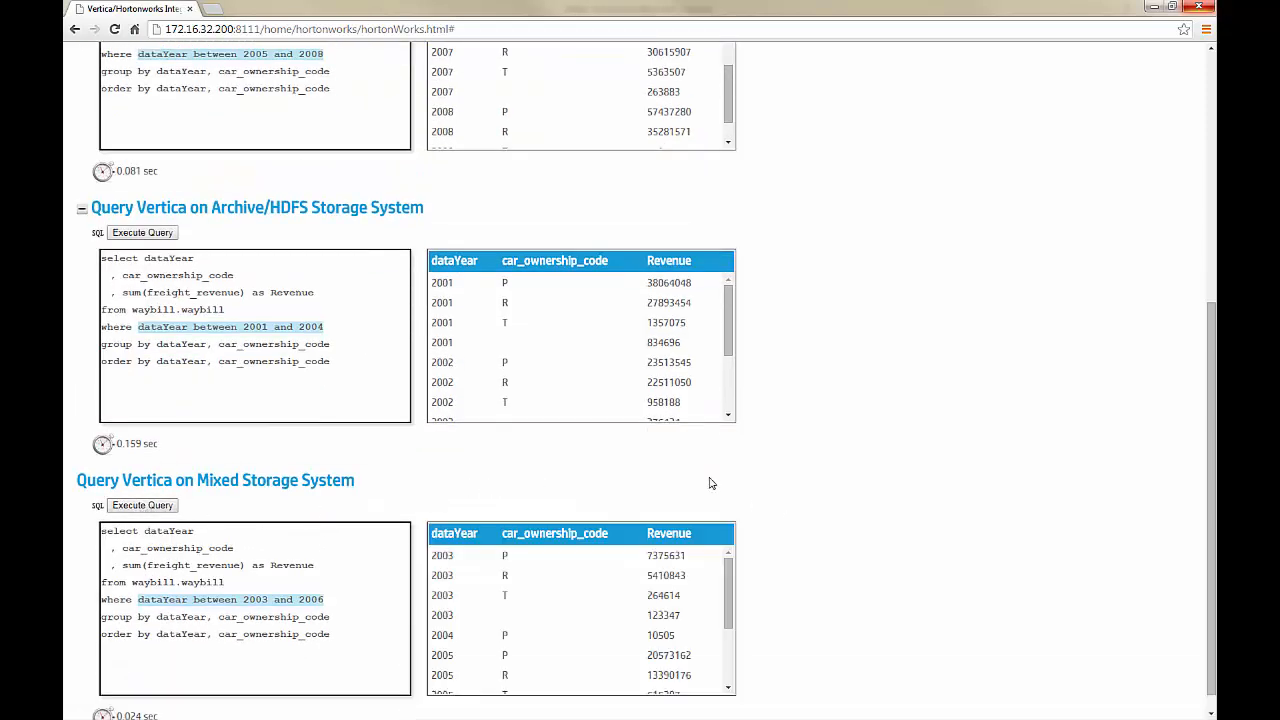
scroll(down, 3)
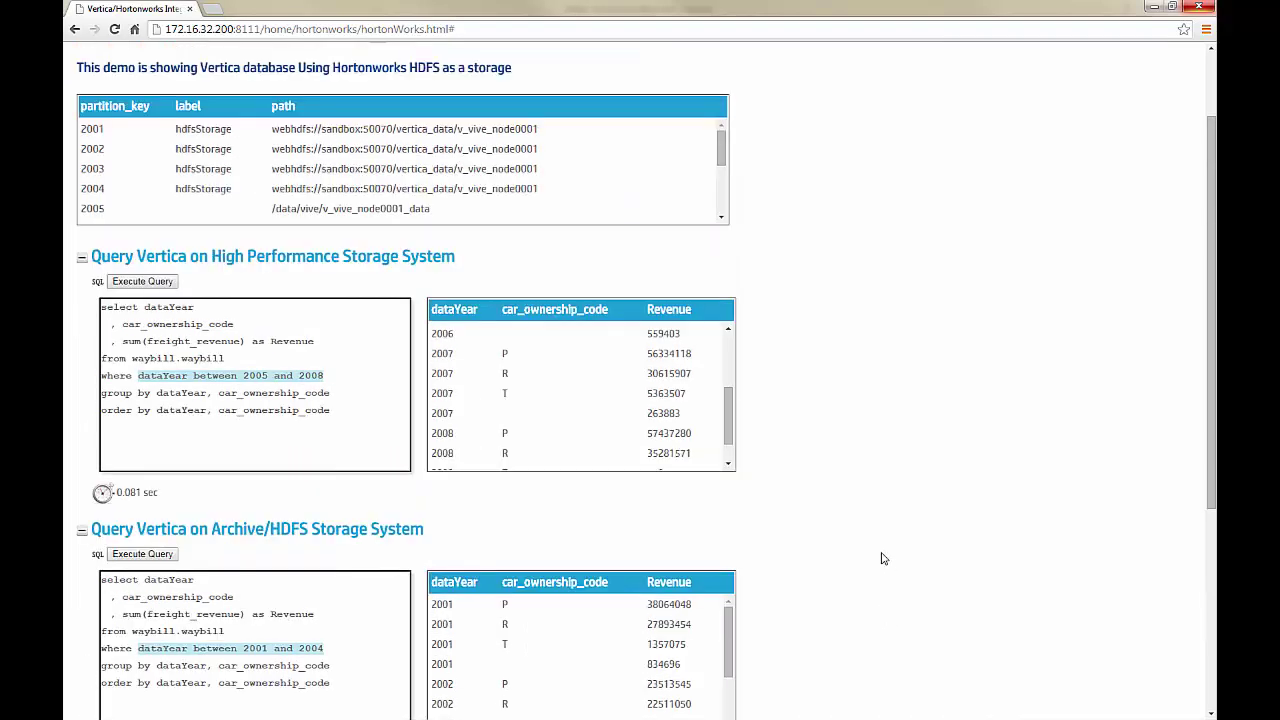
scroll(up, 3)
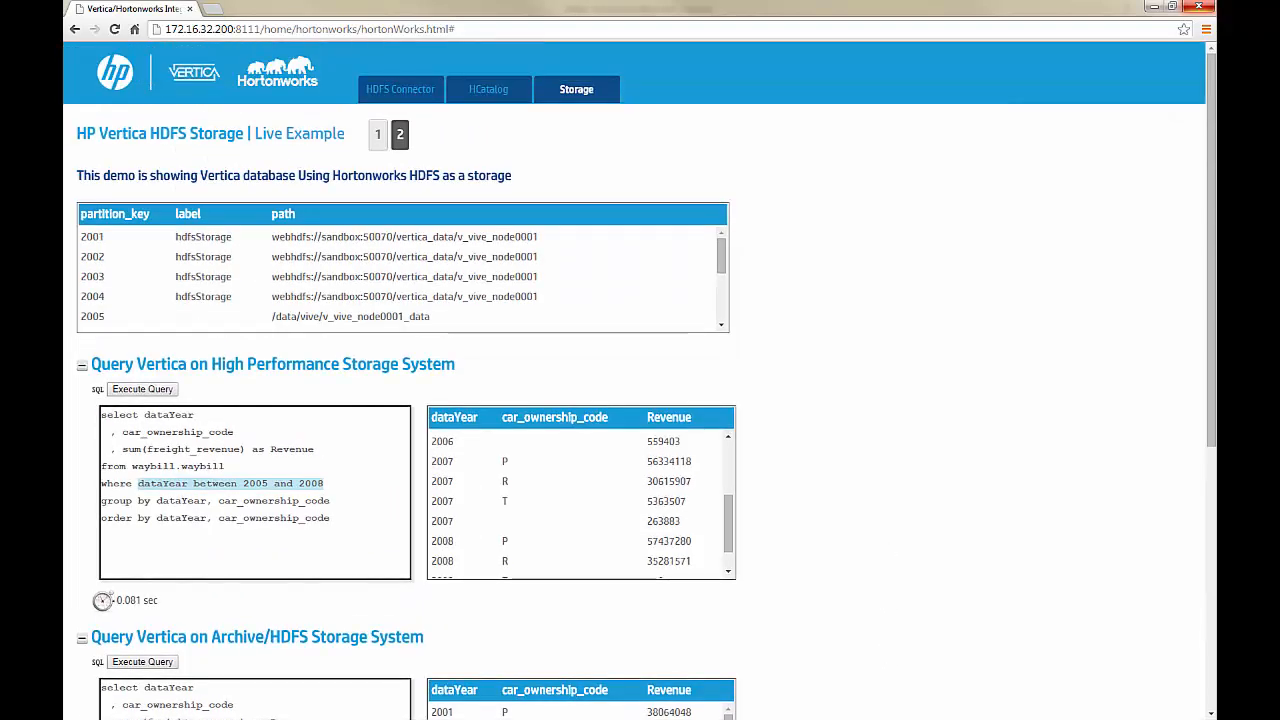